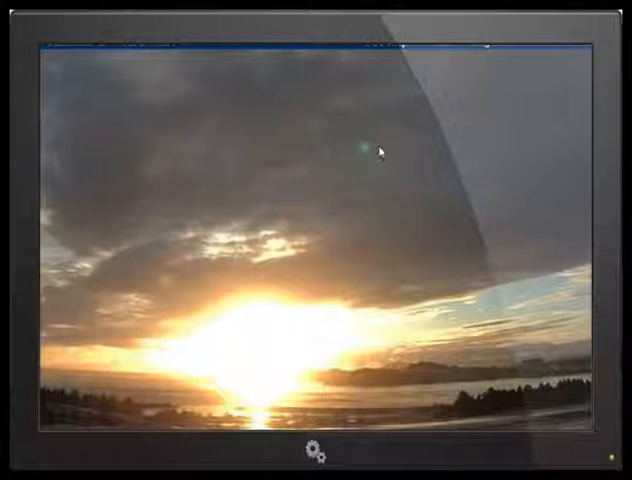
{"action": "mouse_move", "coordinate": [328, 116]}
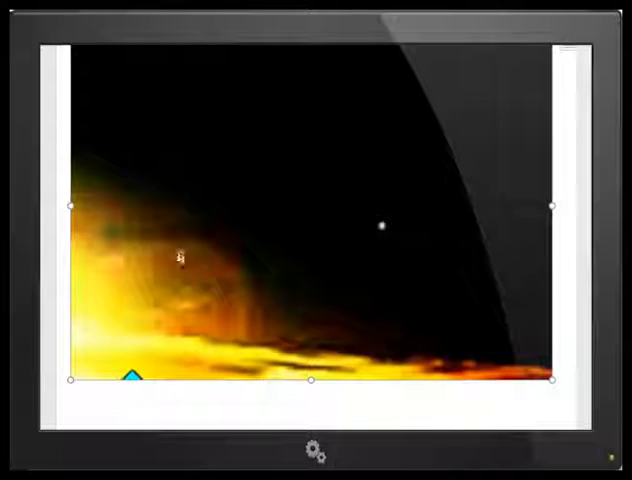
{"action": "mouse_move", "coordinate": [224, 304]}
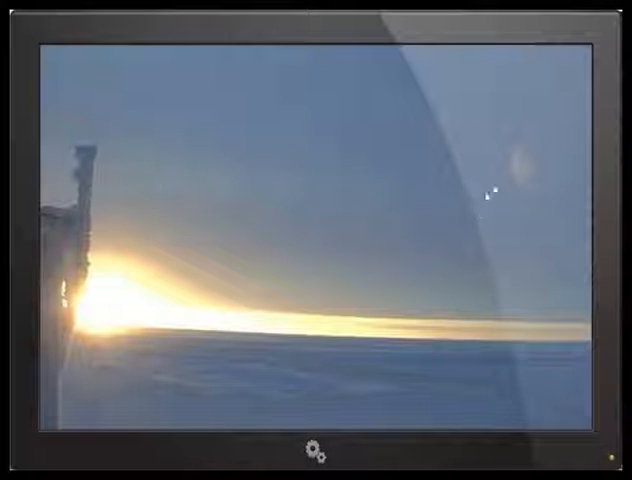
{"action": "mouse_move", "coordinate": [540, 212]}
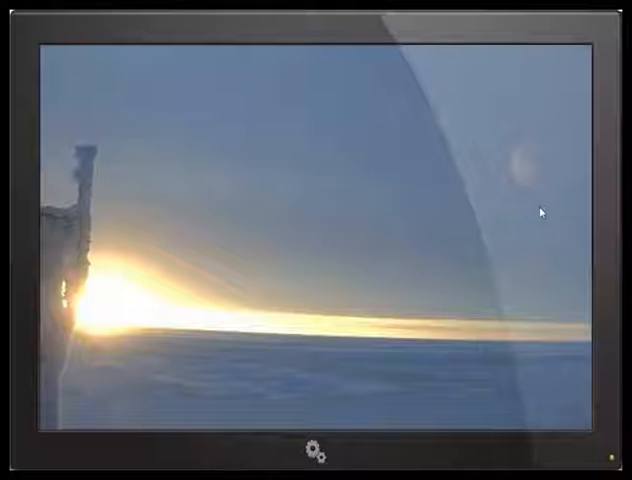
{"action": "mouse_move", "coordinate": [540, 216]}
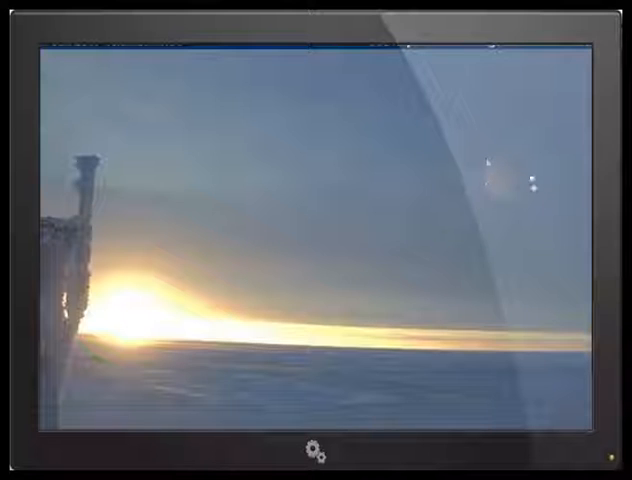
{"action": "mouse_move", "coordinate": [530, 196]}
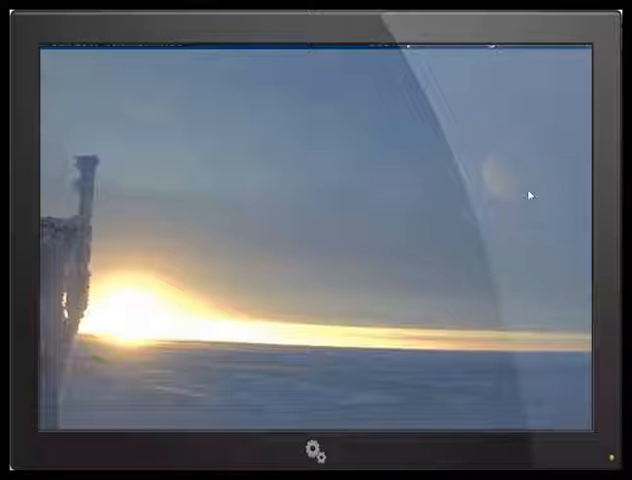